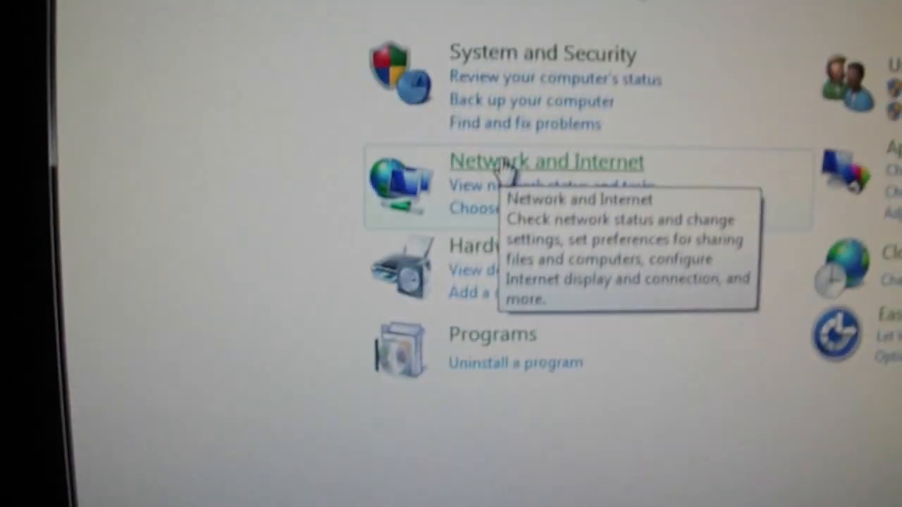
Open Network and Sharing Center via Network and Internet
{"action": "left_click", "coordinate": [546, 161]}
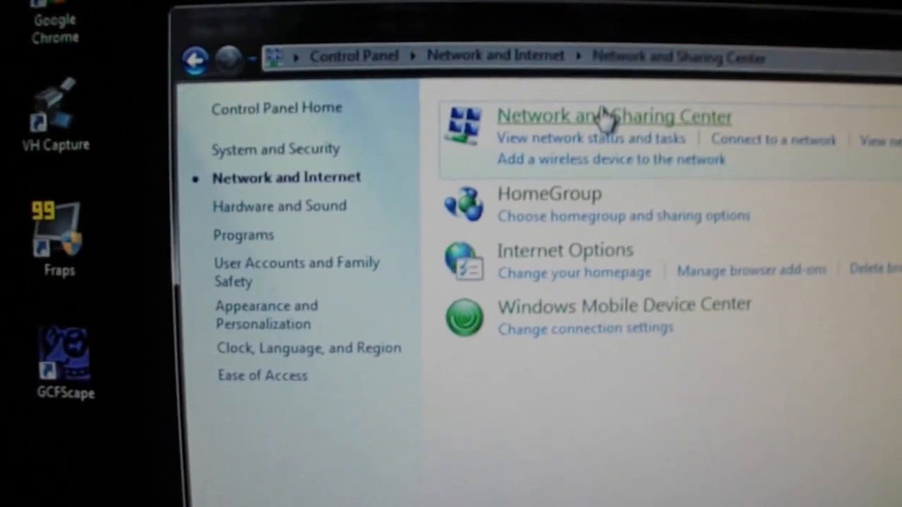
{"action": "left_click", "coordinate": [613, 116]}
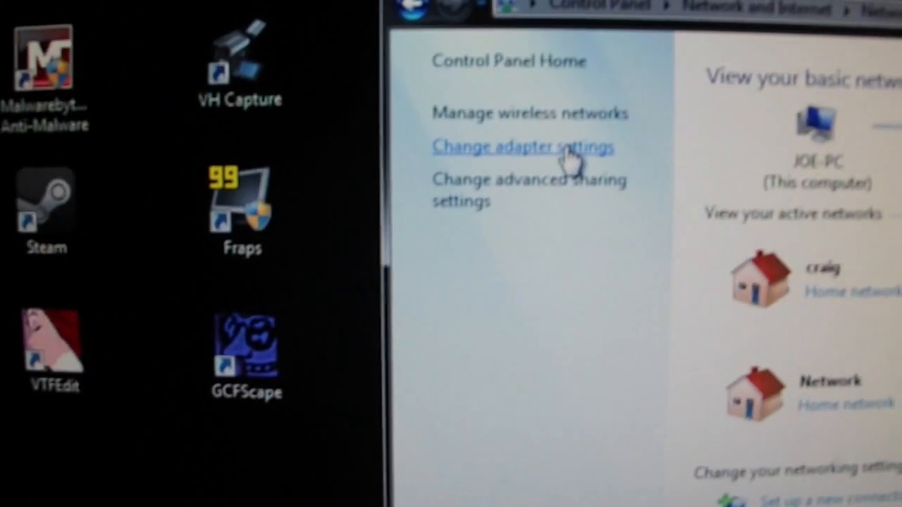
From Change adapter settings, bridge the Local Area and Wireless Network Connections
{"action": "left_click", "coordinate": [523, 147]}
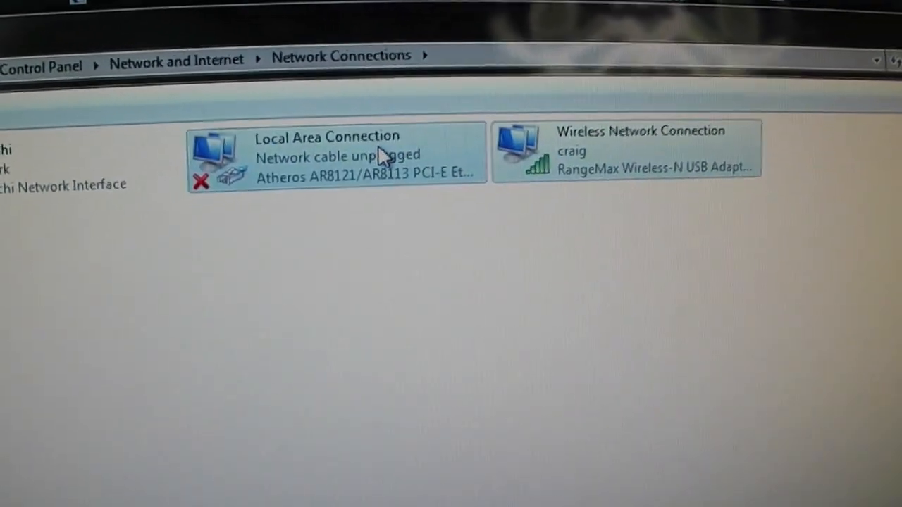
{"action": "left_click", "coordinate": [477, 257]}
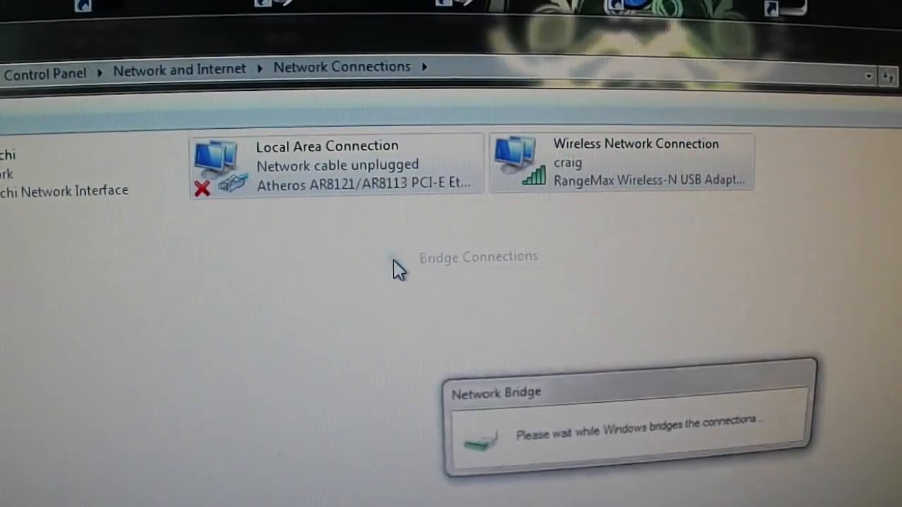